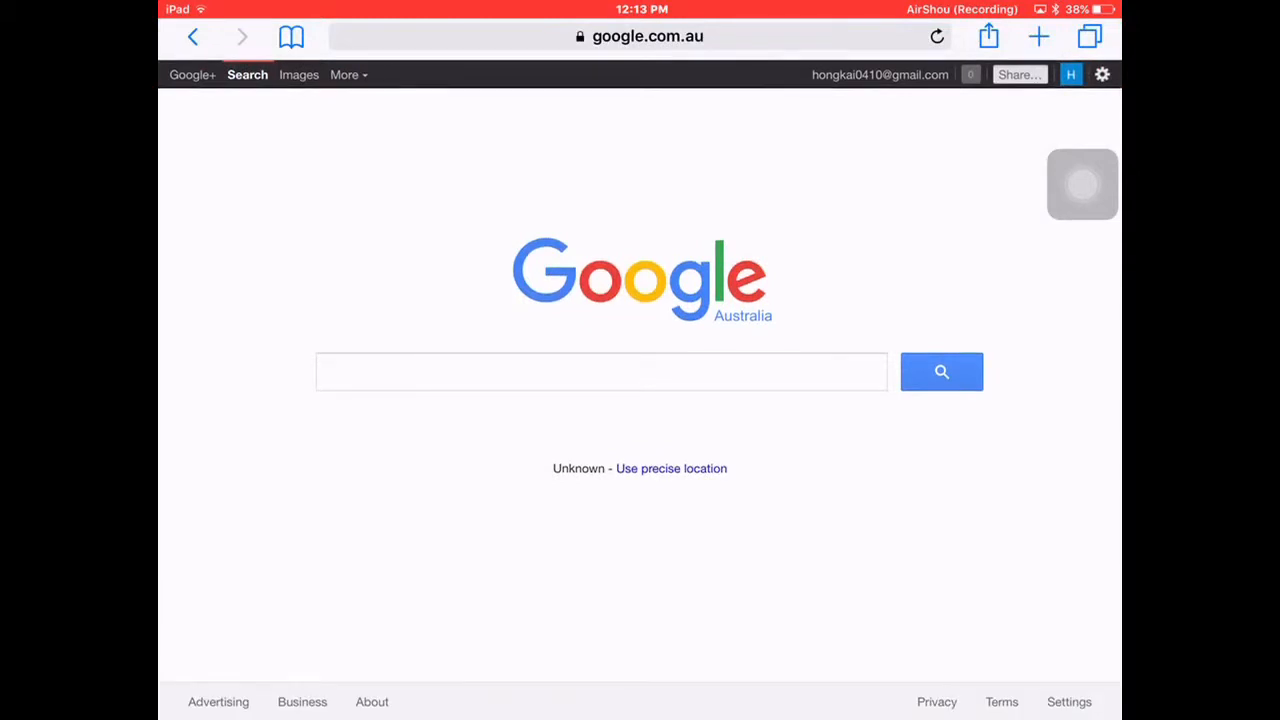
Search Google for 'minecraft skins'
{"action": "left_click", "coordinate": [600, 371]}
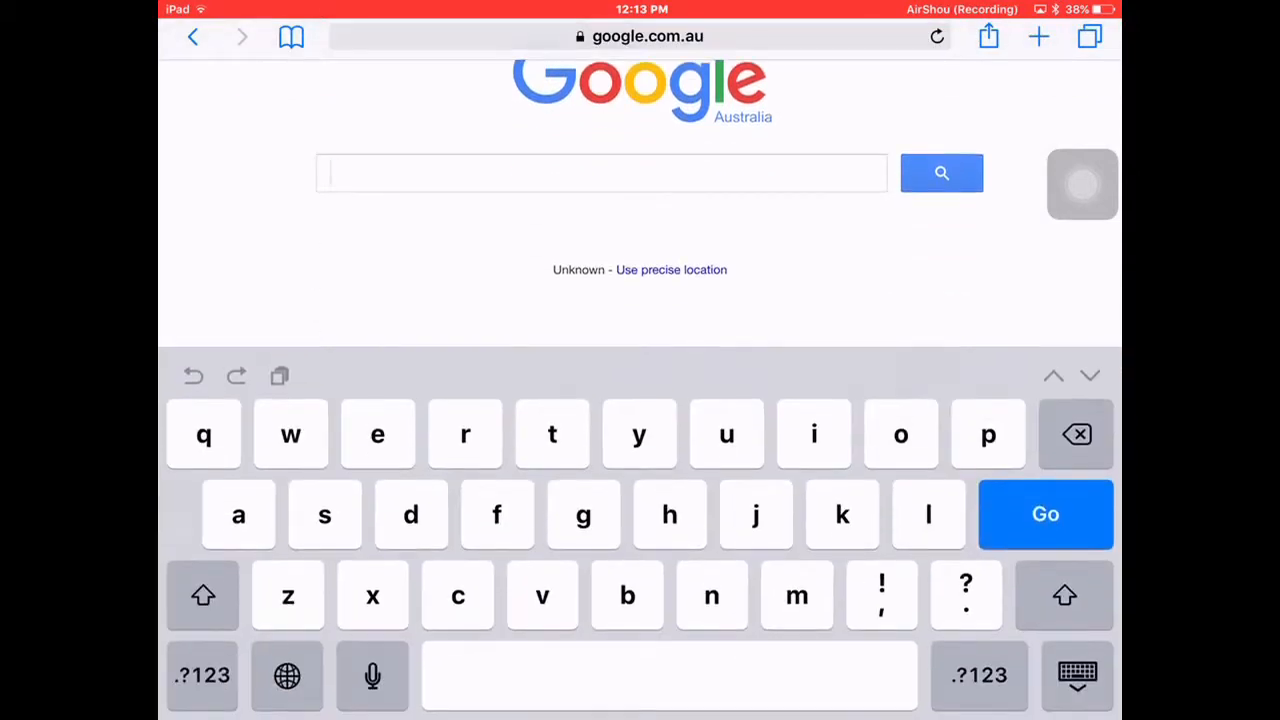
{"action": "type", "text": "minecraft skins"}
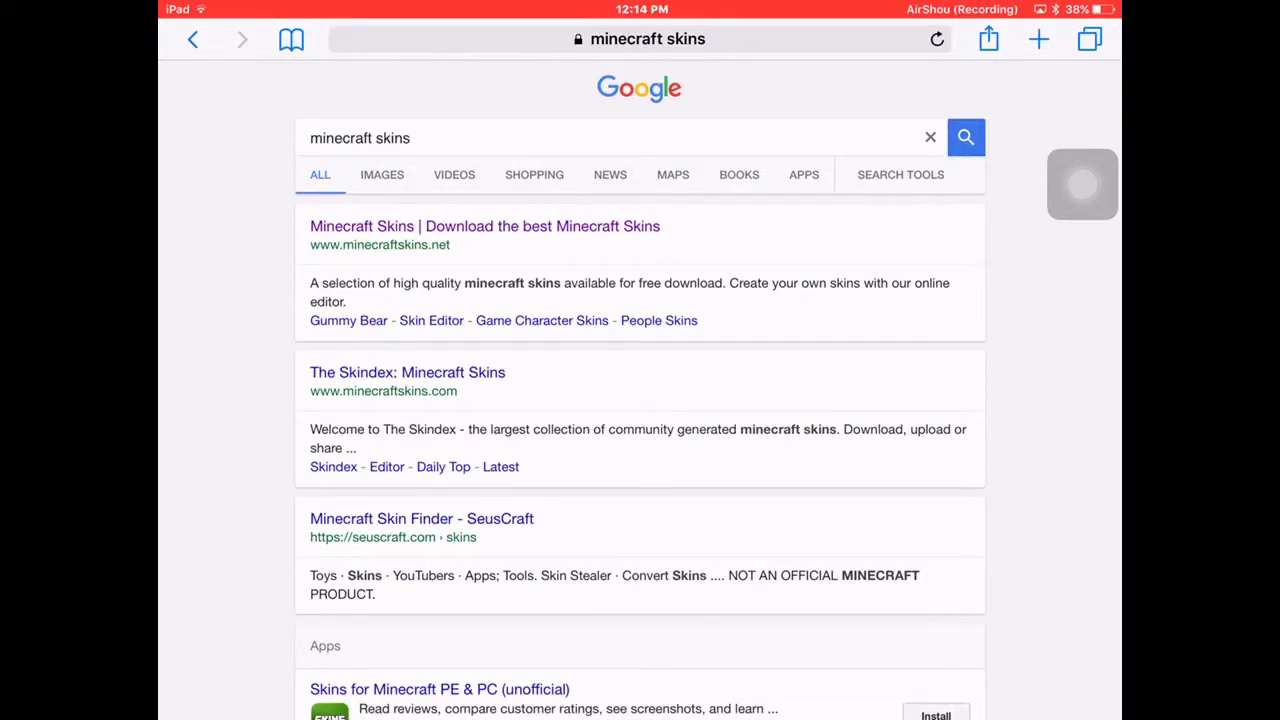
Open the minecraftskins.net result and scroll through listings to Blue King and Moon Soul
{"action": "left_click", "coordinate": [484, 226]}
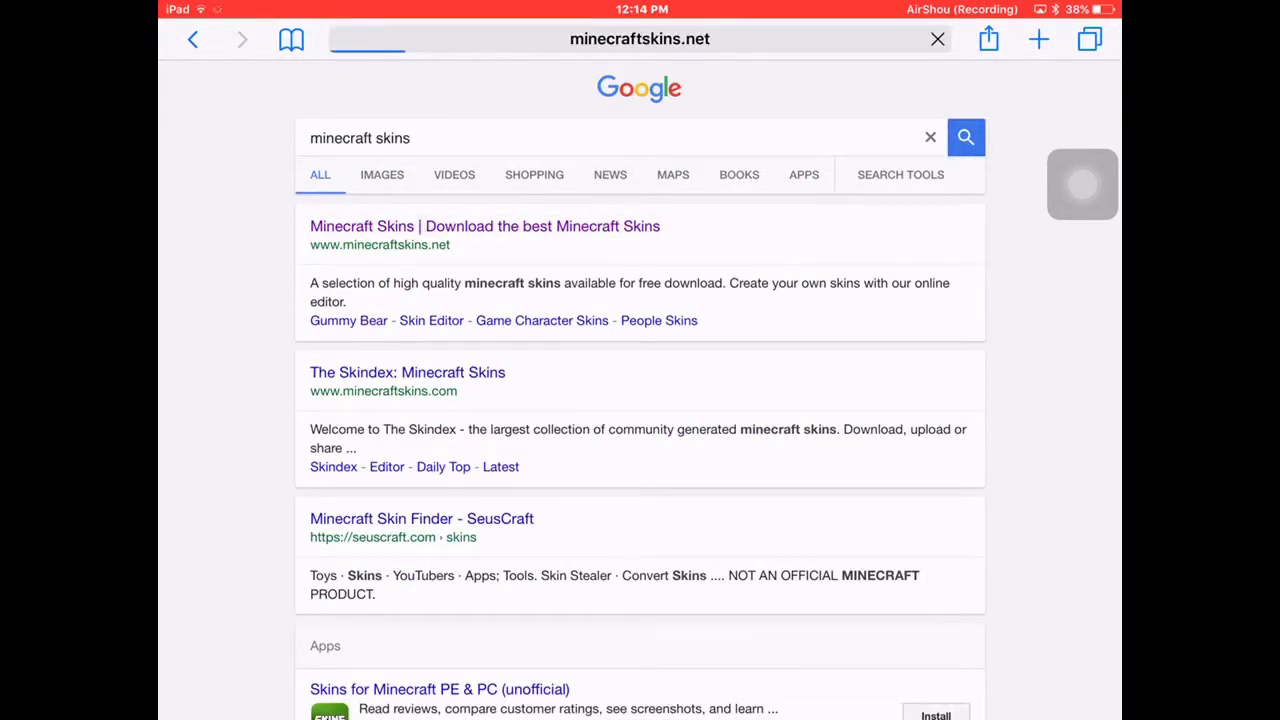
{"action": "left_click", "coordinate": [484, 225]}
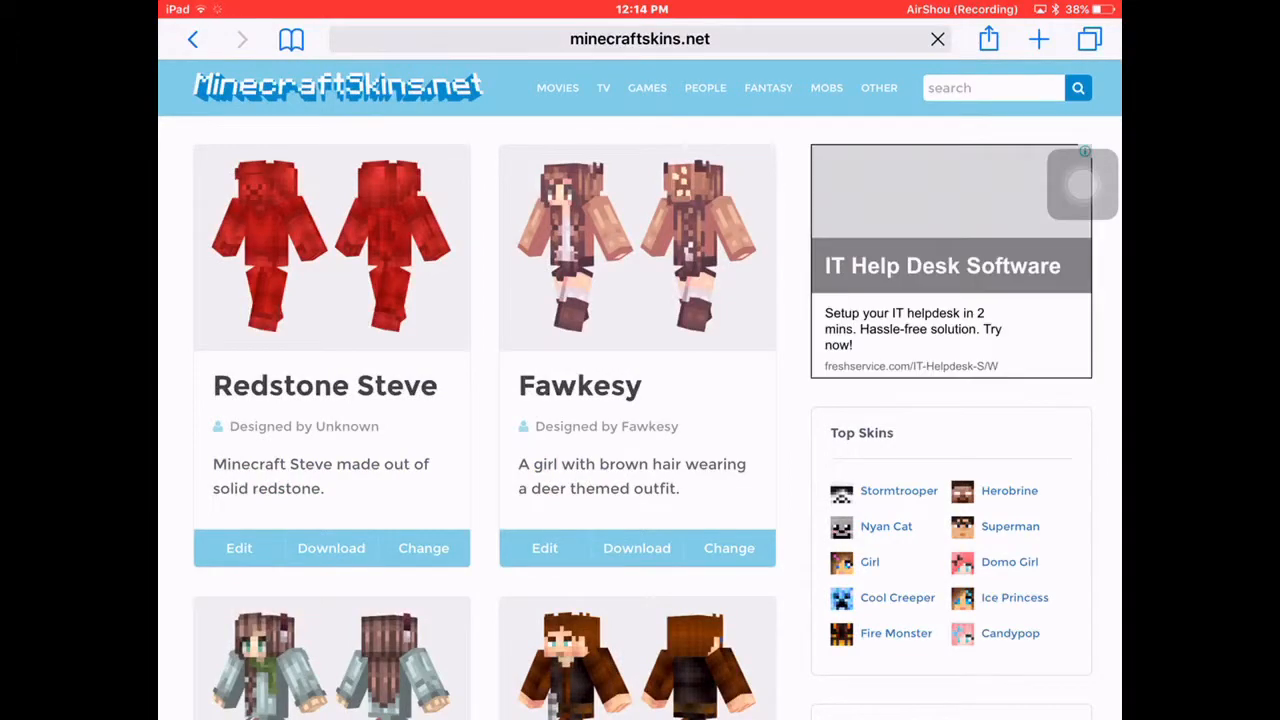
{"action": "scroll", "scroll_direction": "down", "scroll_amount": 3}
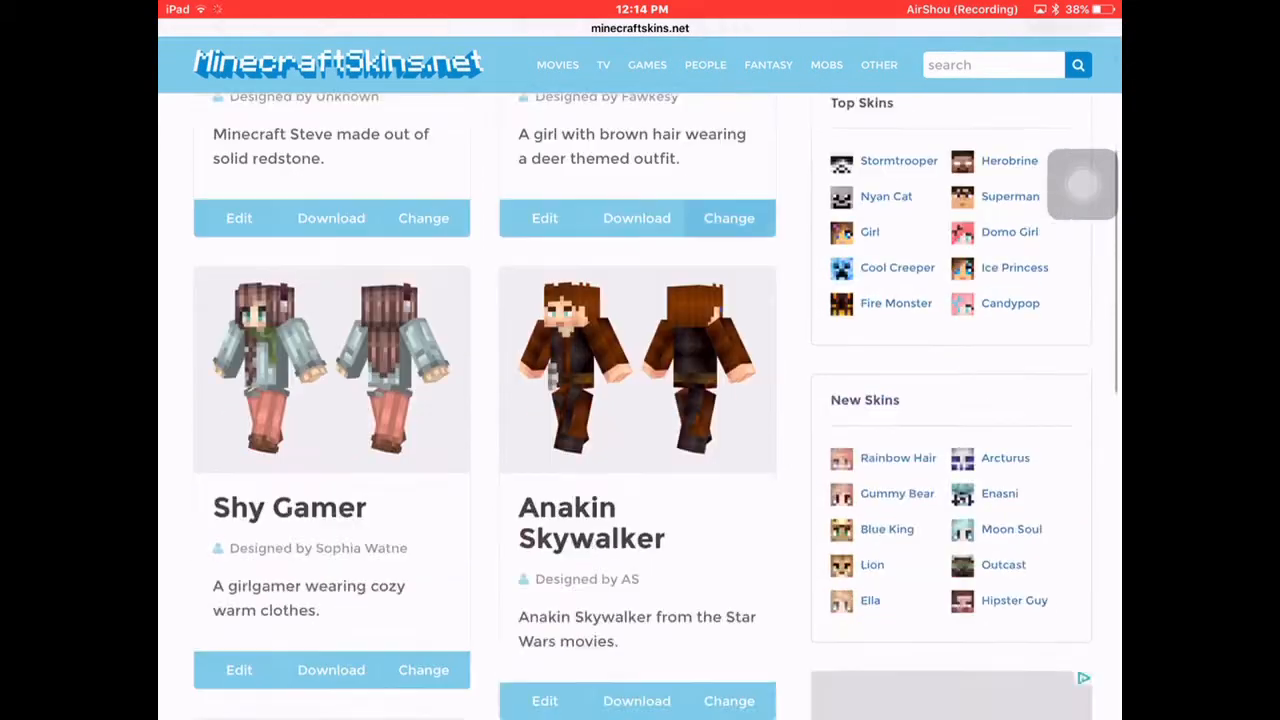
{"action": "scroll", "scroll_direction": "down", "scroll_amount": 3}
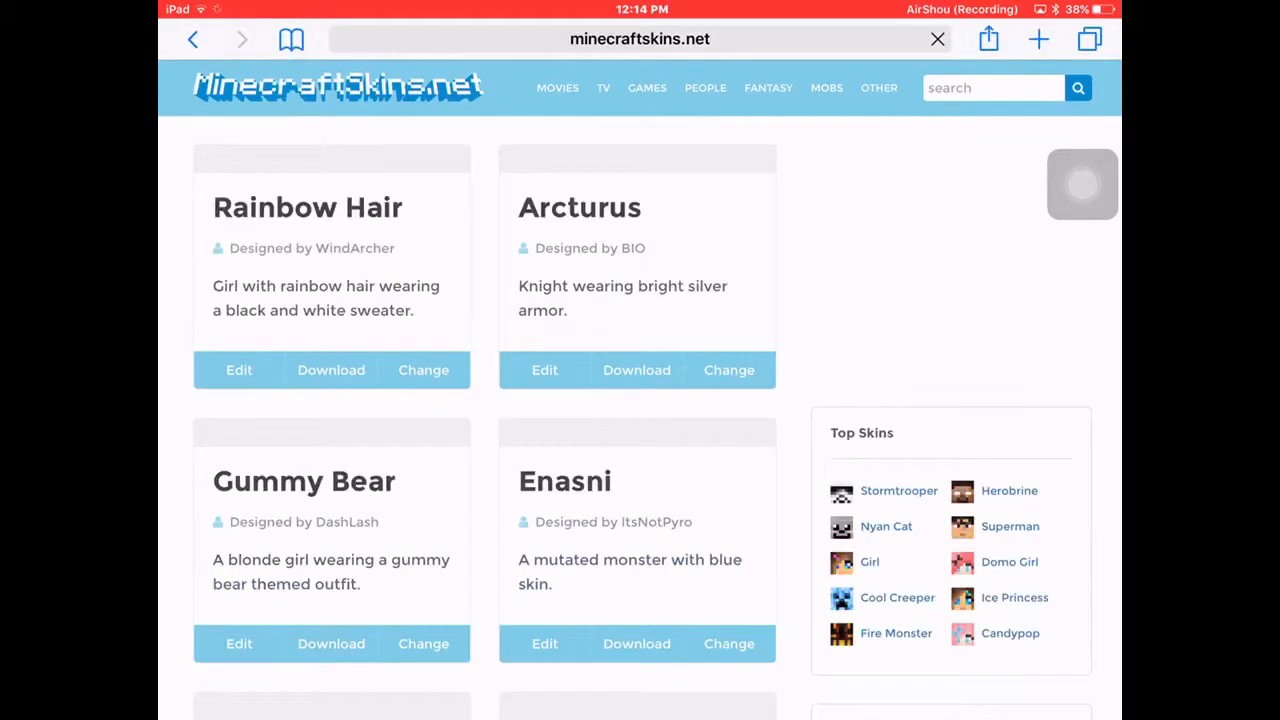
{"action": "scroll", "scroll_direction": "down", "scroll_amount": 3}
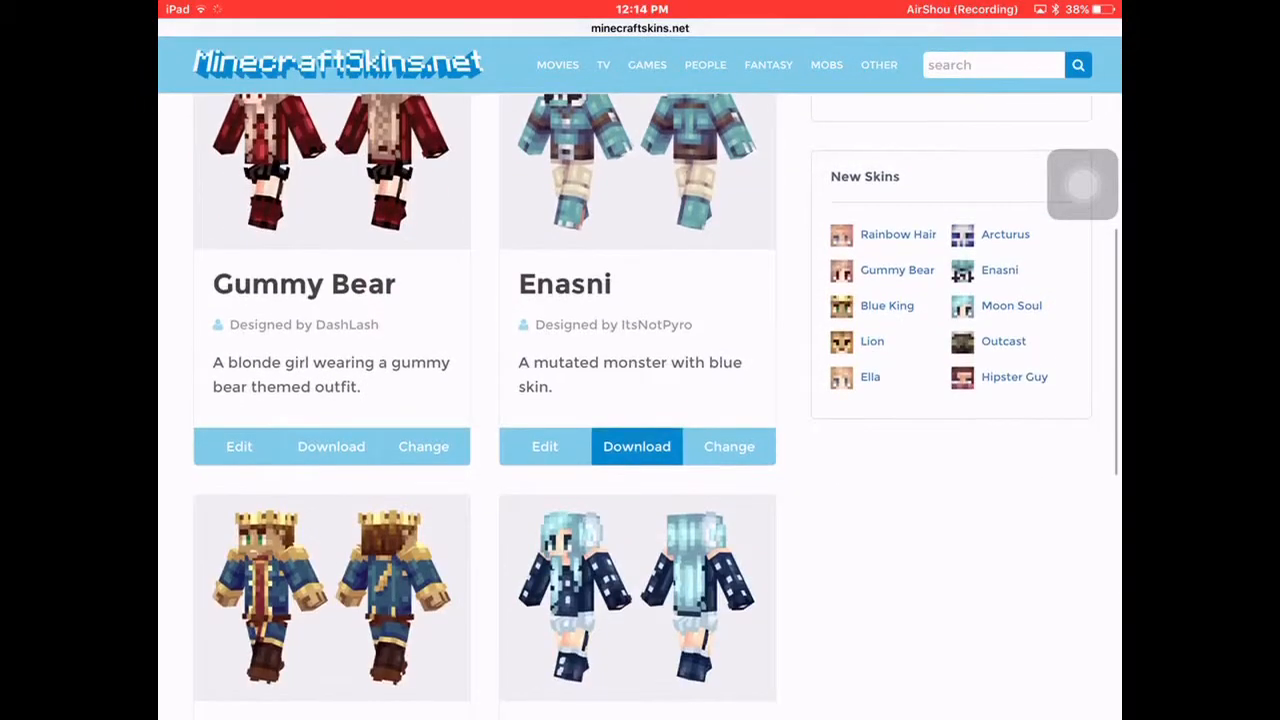
{"action": "scroll", "scroll_direction": "down", "scroll_amount": 3}
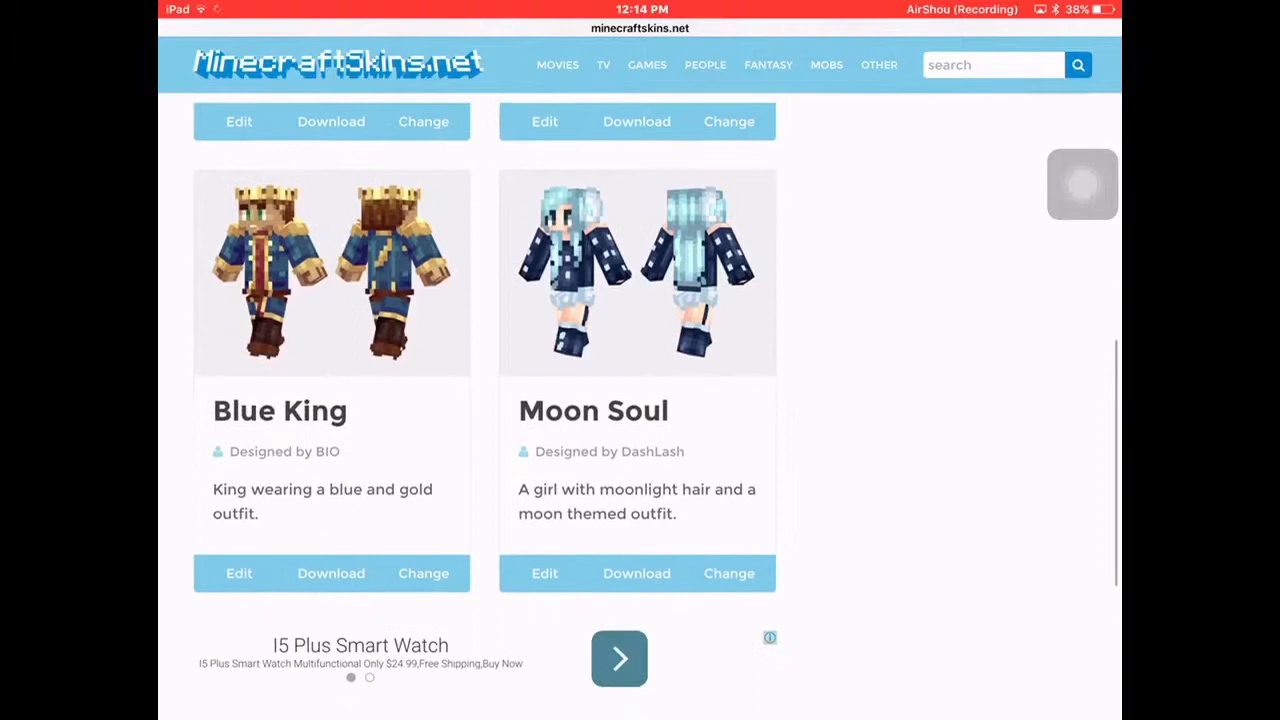
{"action": "scroll", "scroll_direction": "down", "scroll_amount": 3}
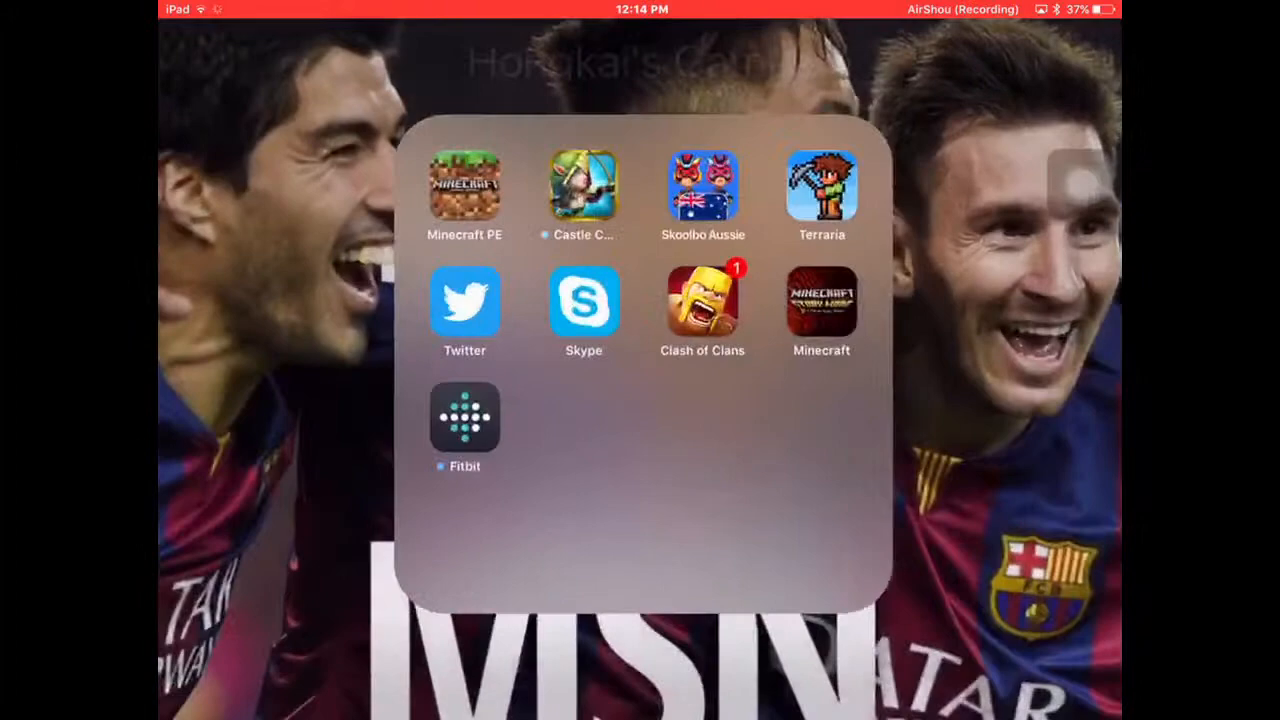
Launch Minecraft PE, choose Skins then Browse, and view the photo album list
{"action": "left_click", "coordinate": [464, 186]}
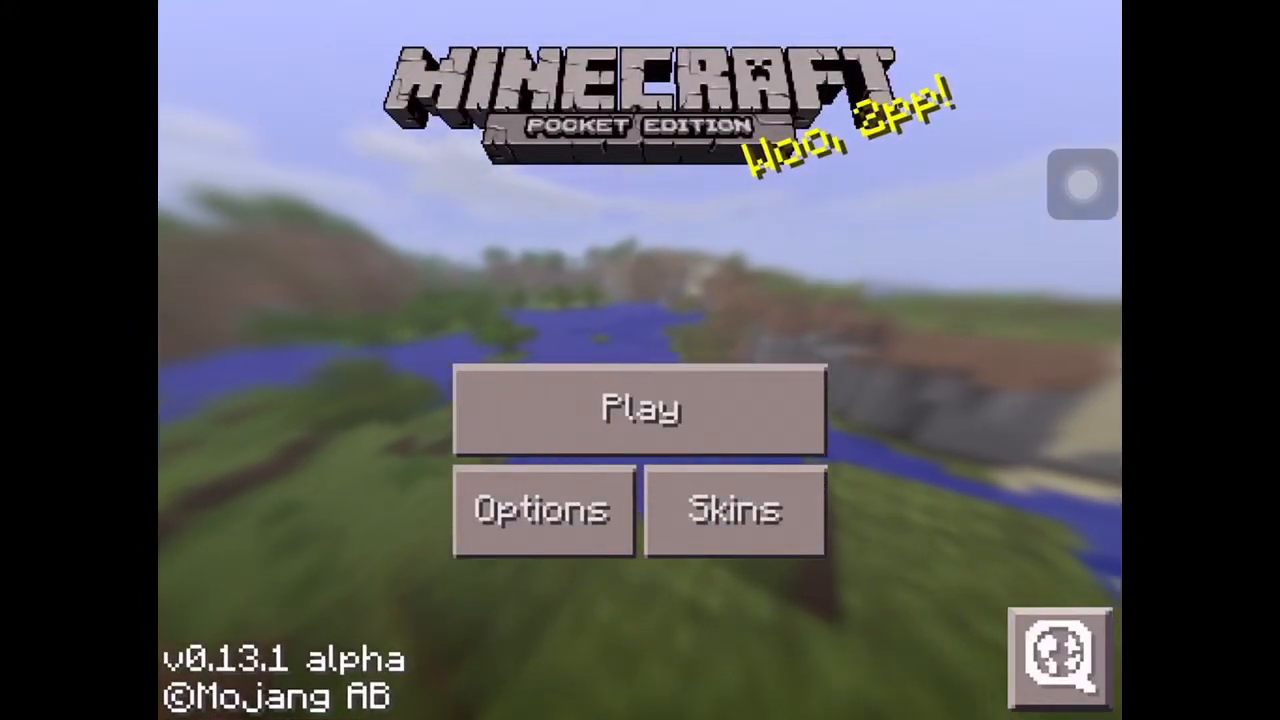
{"action": "left_click", "coordinate": [735, 510]}
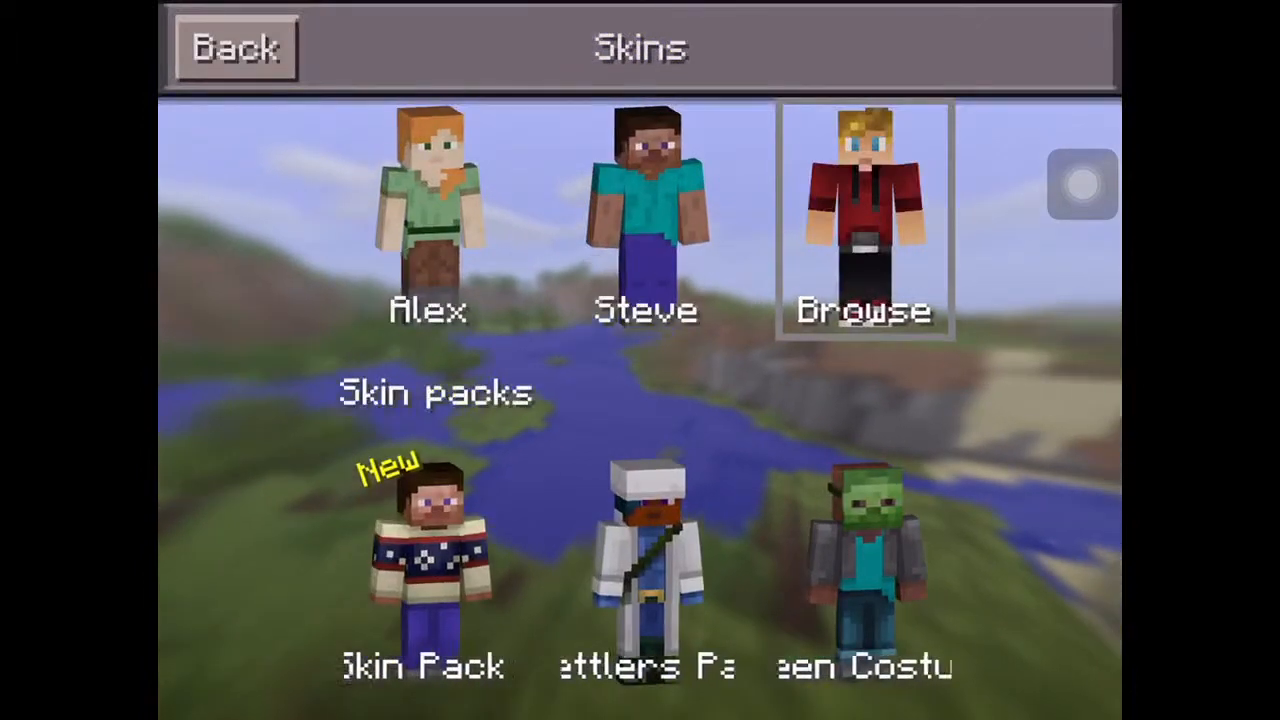
{"action": "left_click", "coordinate": [862, 215]}
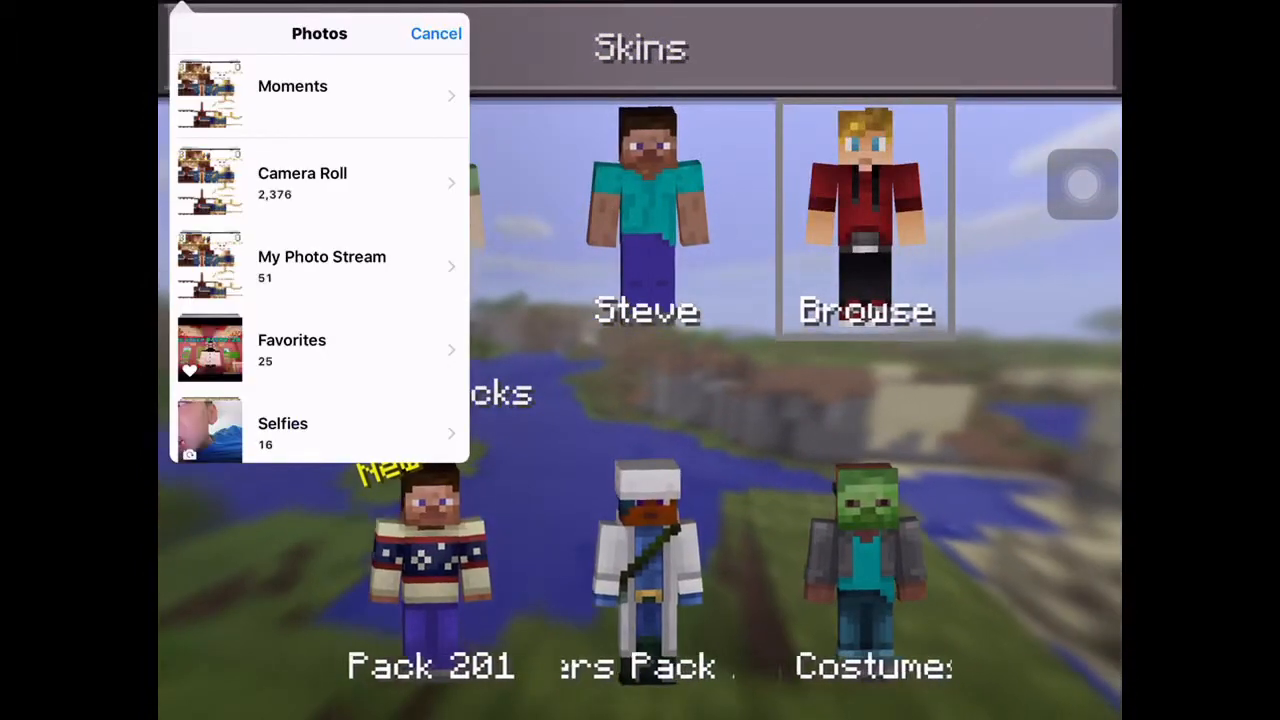
{"action": "left_click", "coordinate": [302, 180]}
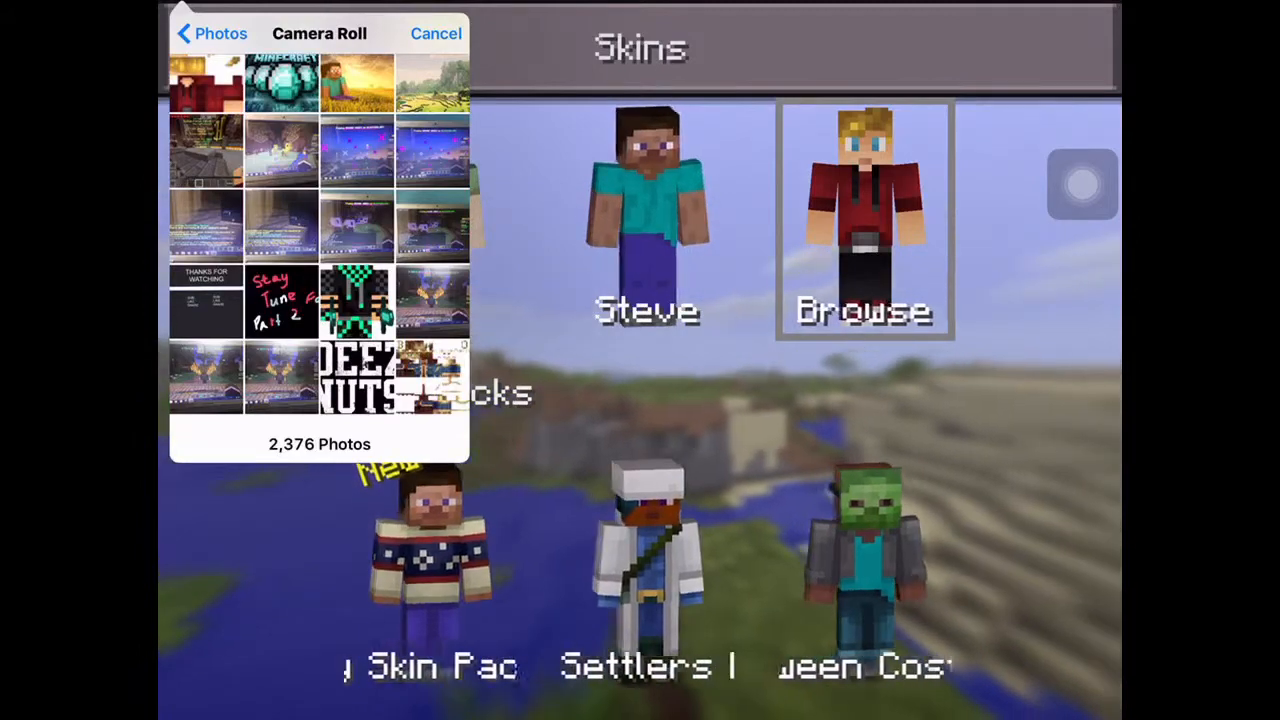
{"action": "left_click", "coordinate": [210, 33]}
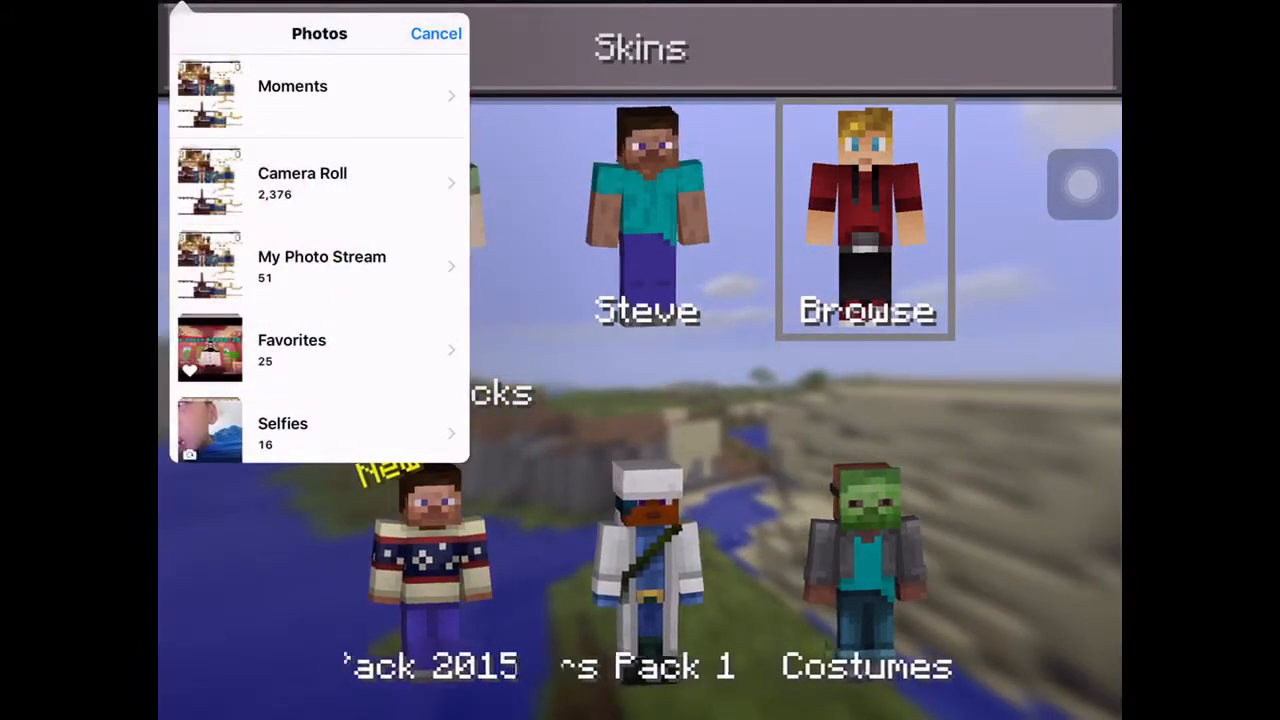